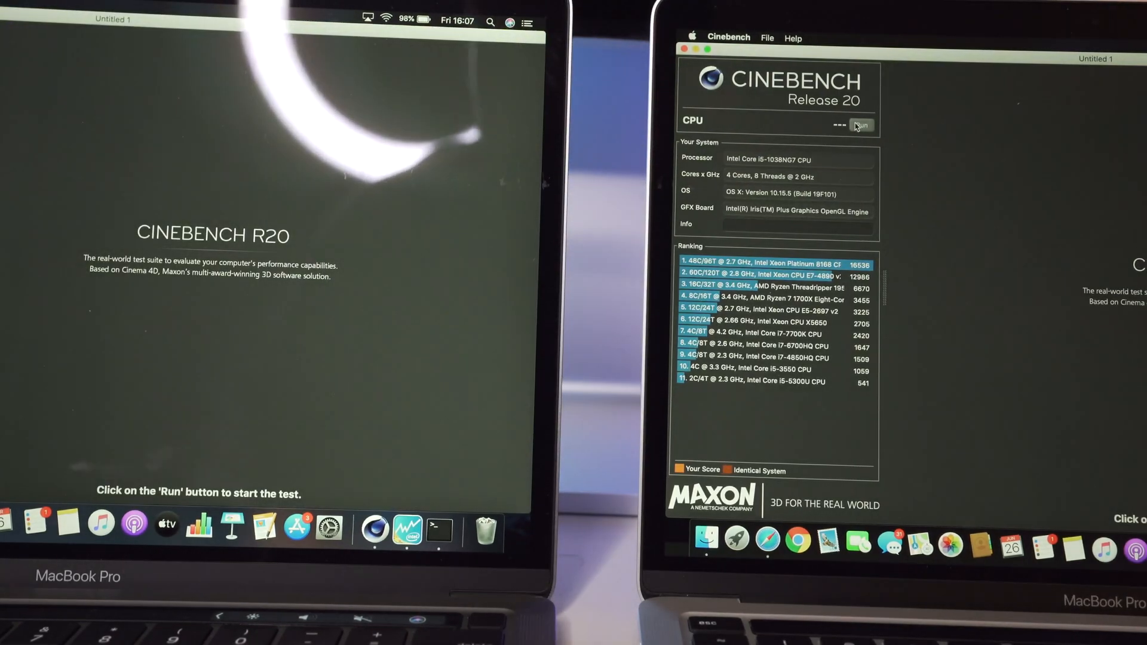
# Start the CPU render benchmark via Run, with Intel Power Gadget tracking power and utilization.
pyautogui.click(862, 124)
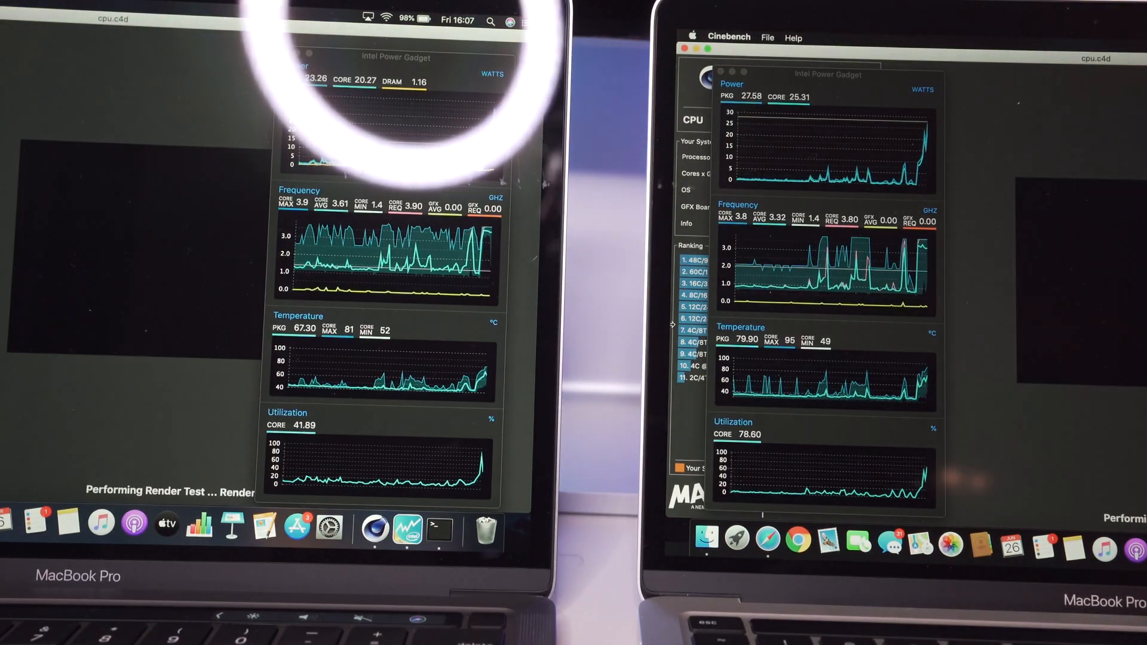